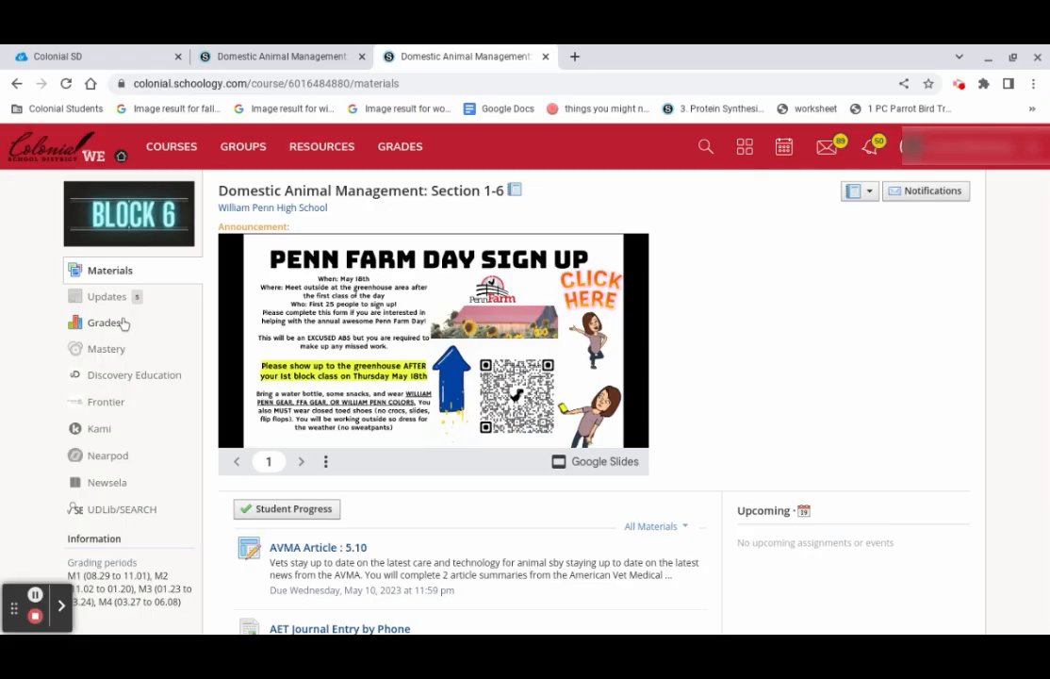
Open the Domestic Animal Management course's Grades page from the left sidebar.
left_click(104, 323)
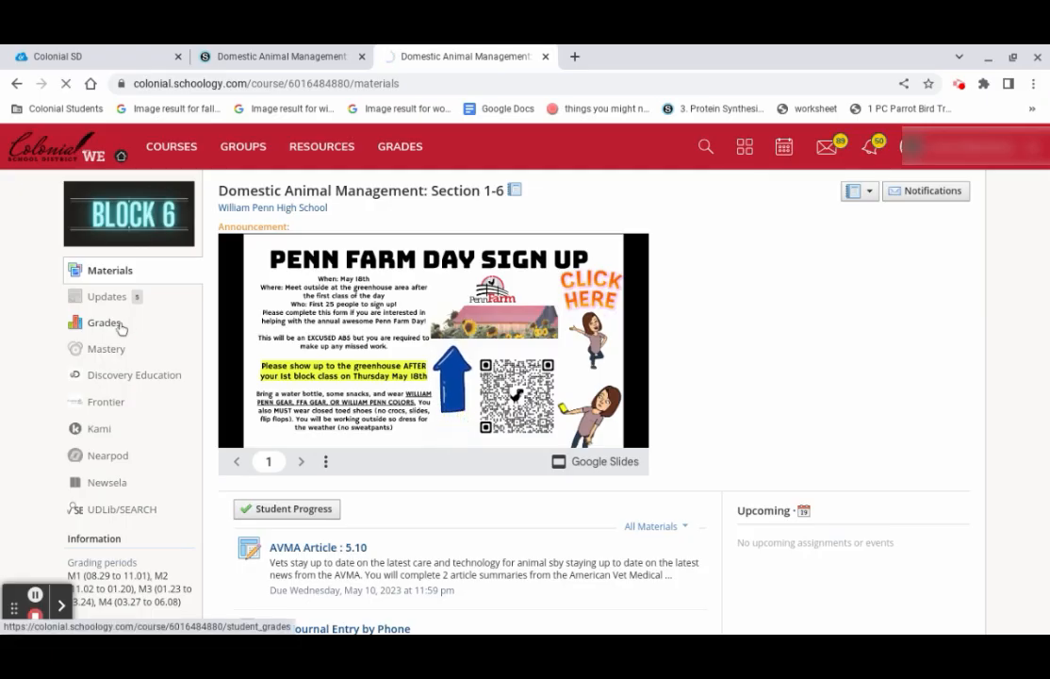
left_click(104, 322)
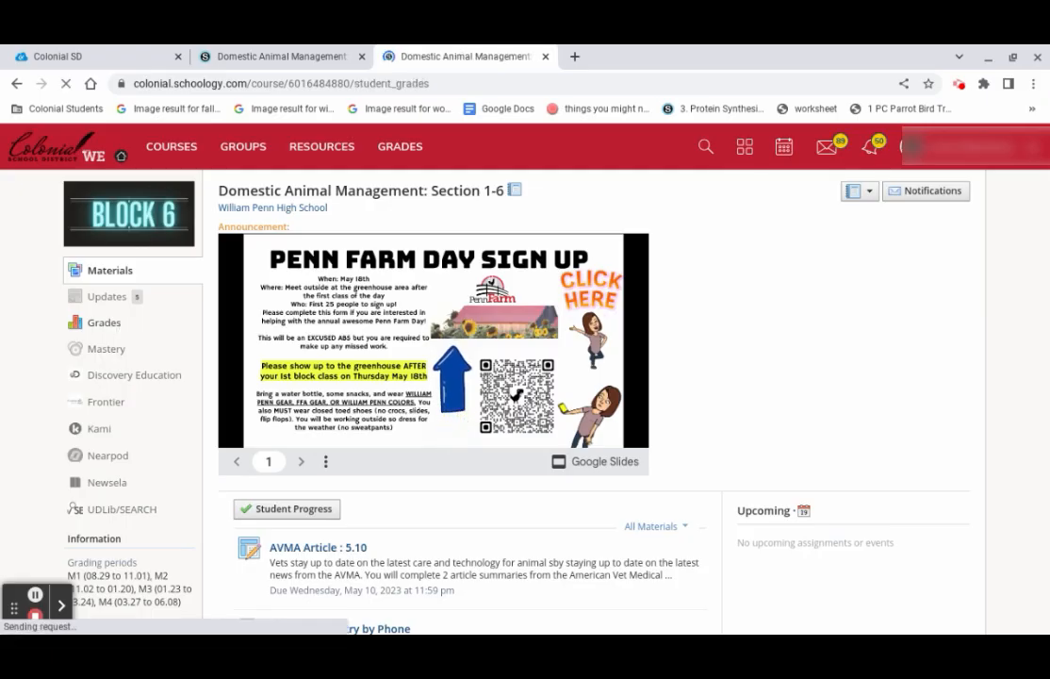
Load the course grades, open One Health Questions in a new tab, then return to grades.
left_click(102, 322)
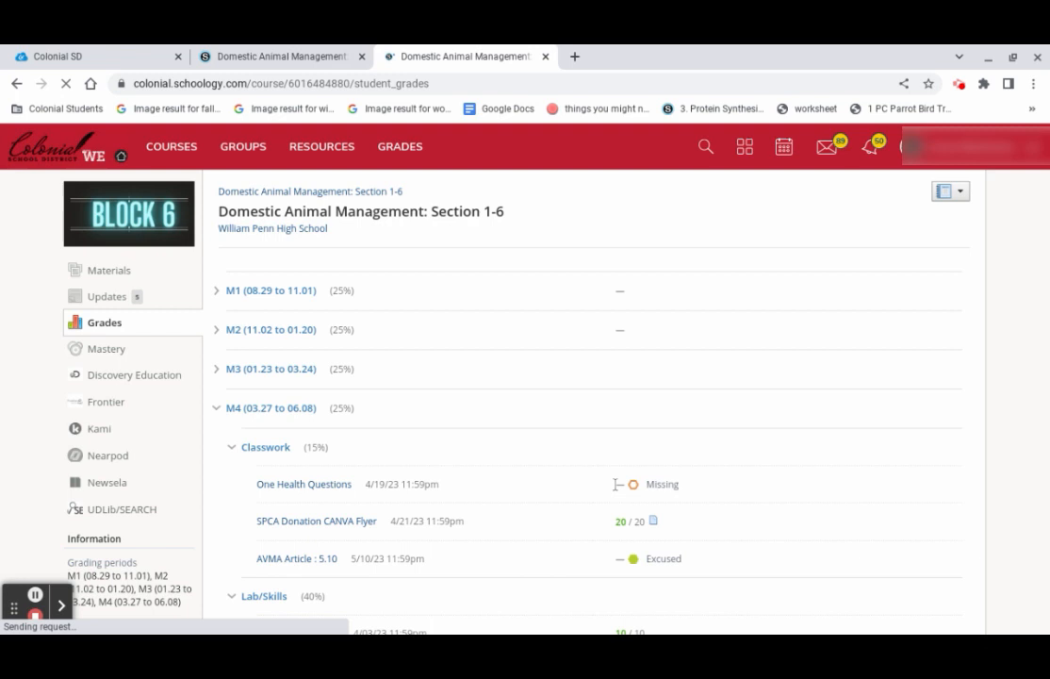
left_click(304, 483)
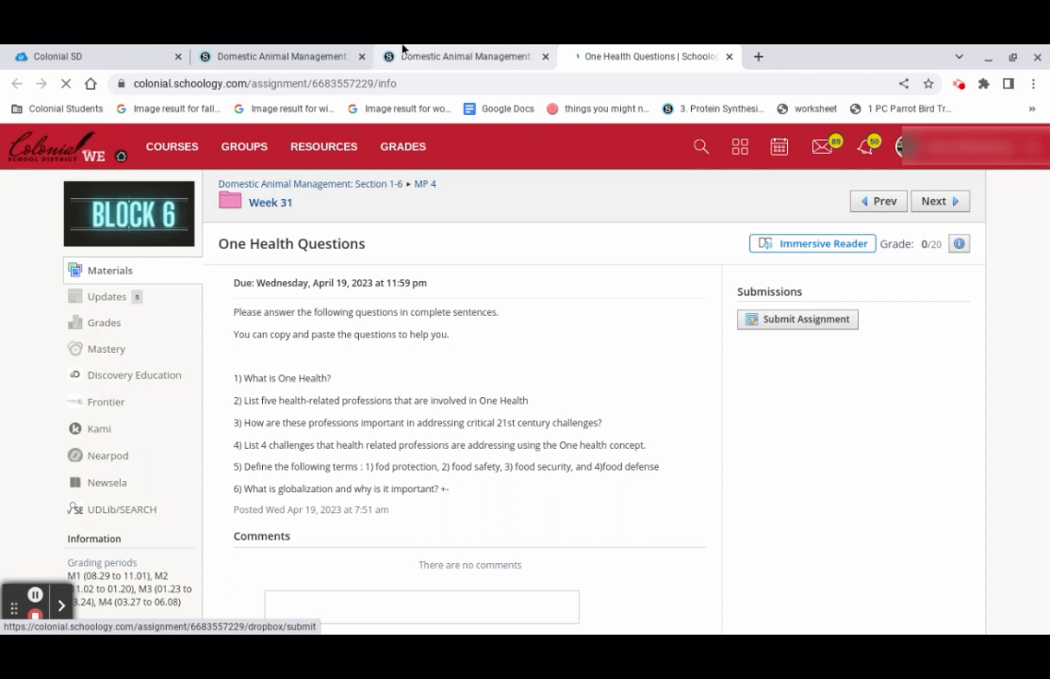
left_click(104, 321)
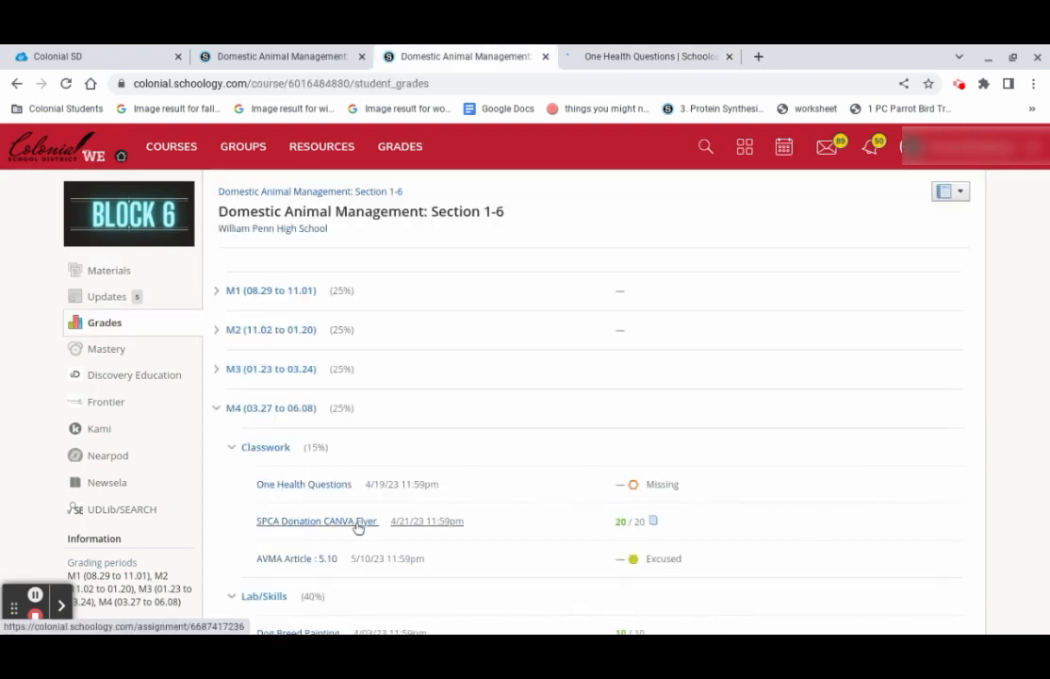
Open the SPCA Donation CANVA Flyer assignment and choose Re-submit Assignment.
left_click(316, 520)
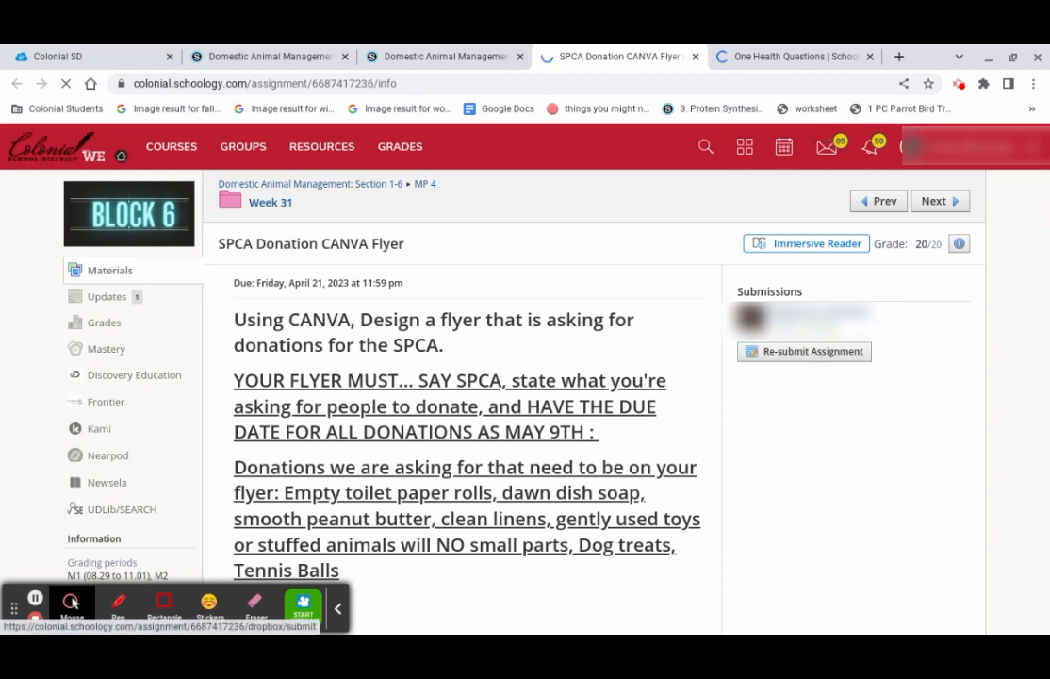
left_click(804, 350)
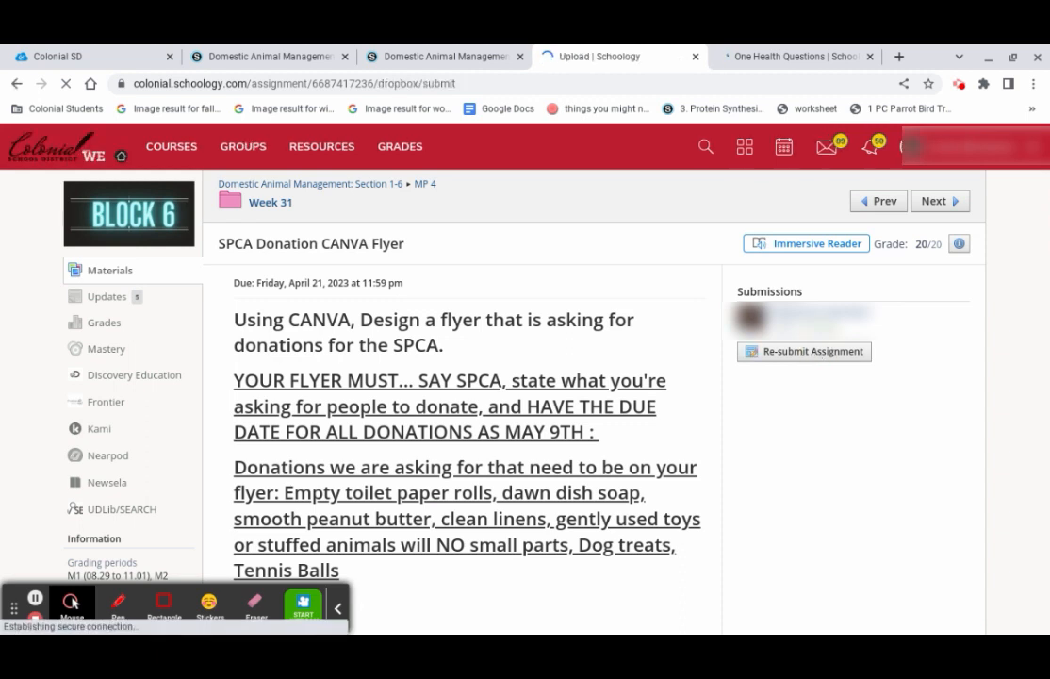